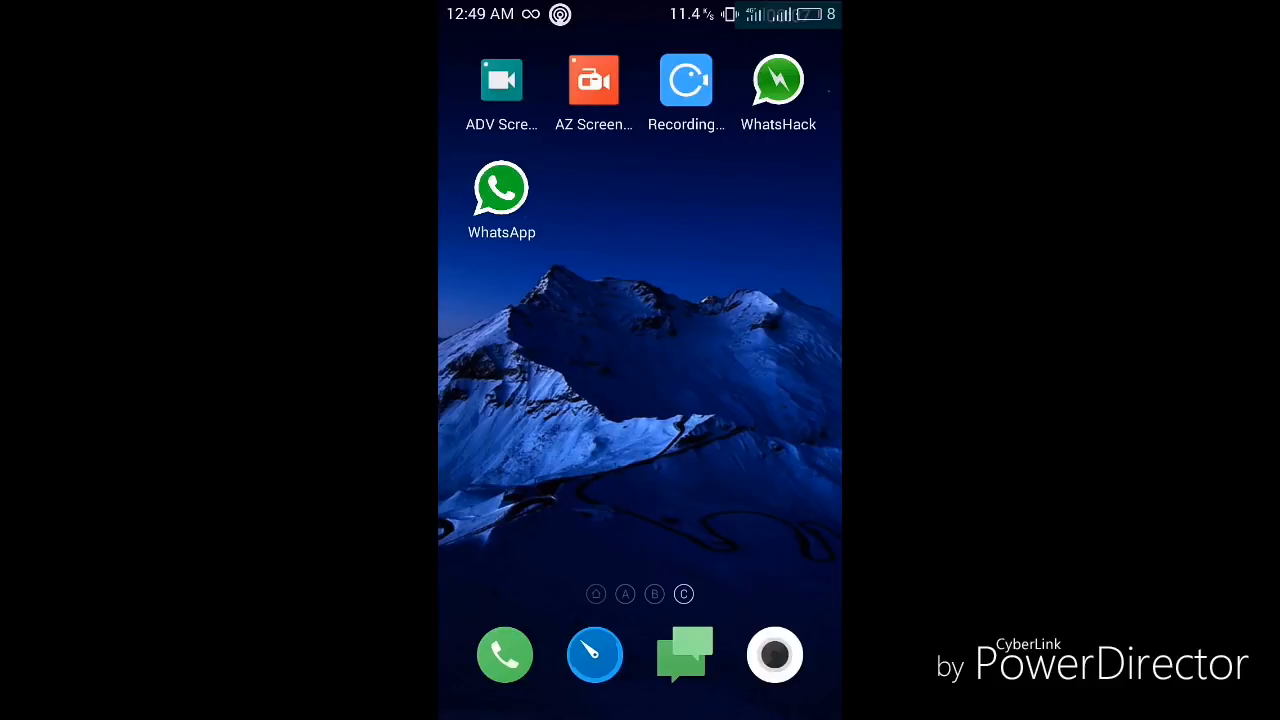
# - Launch WhatsApp from the Android home screen to reach its chats list
pyautogui.click(778, 80)
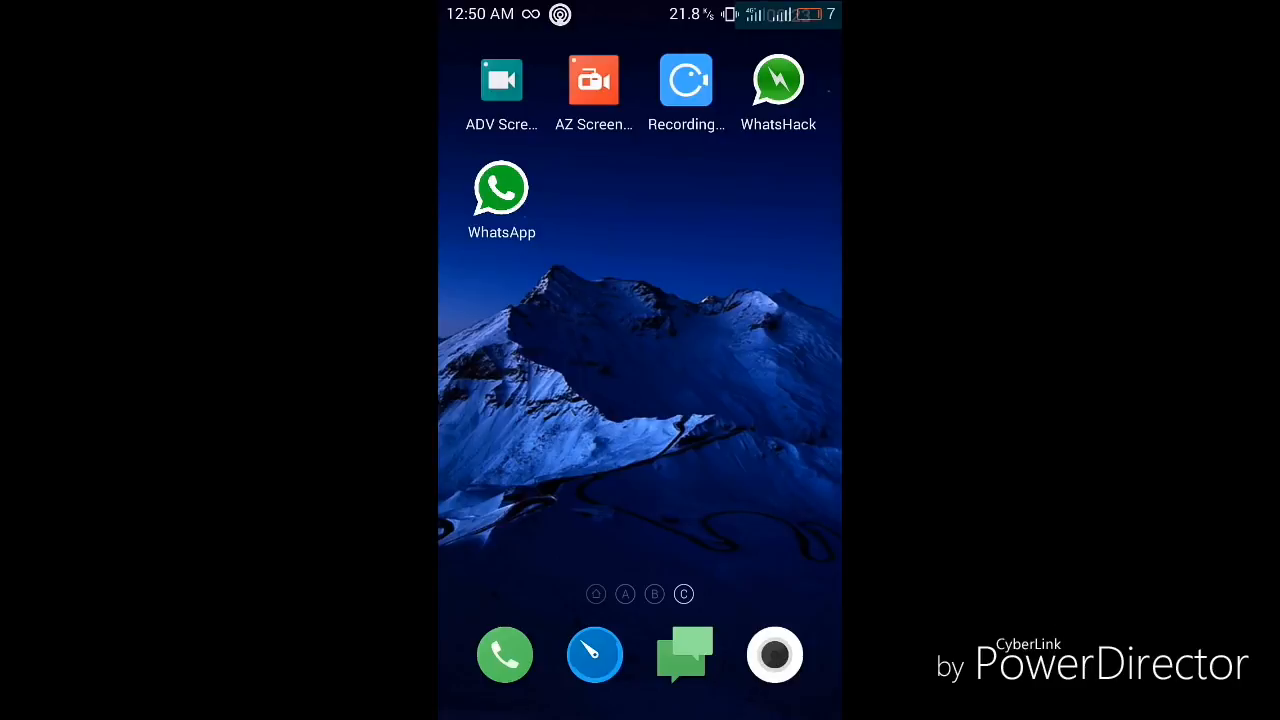
pyautogui.click(501, 189)
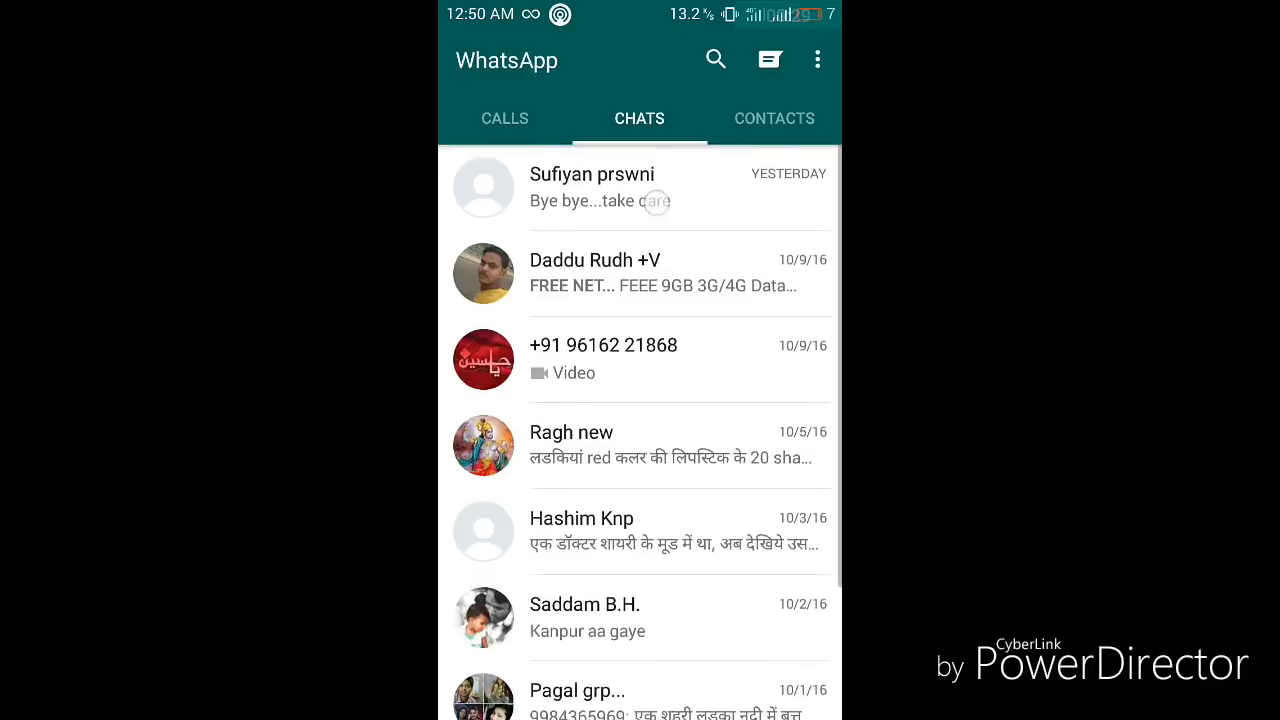
pyautogui.click(590, 188)
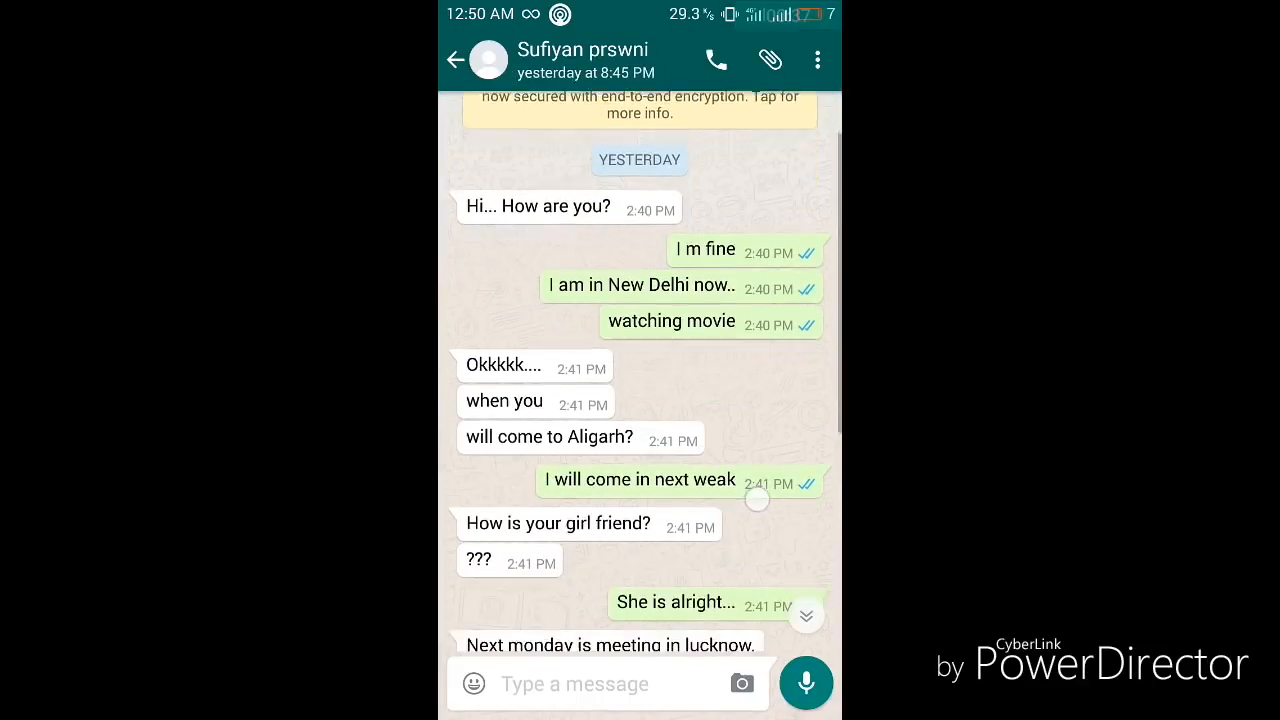
pyautogui.scroll(-3)
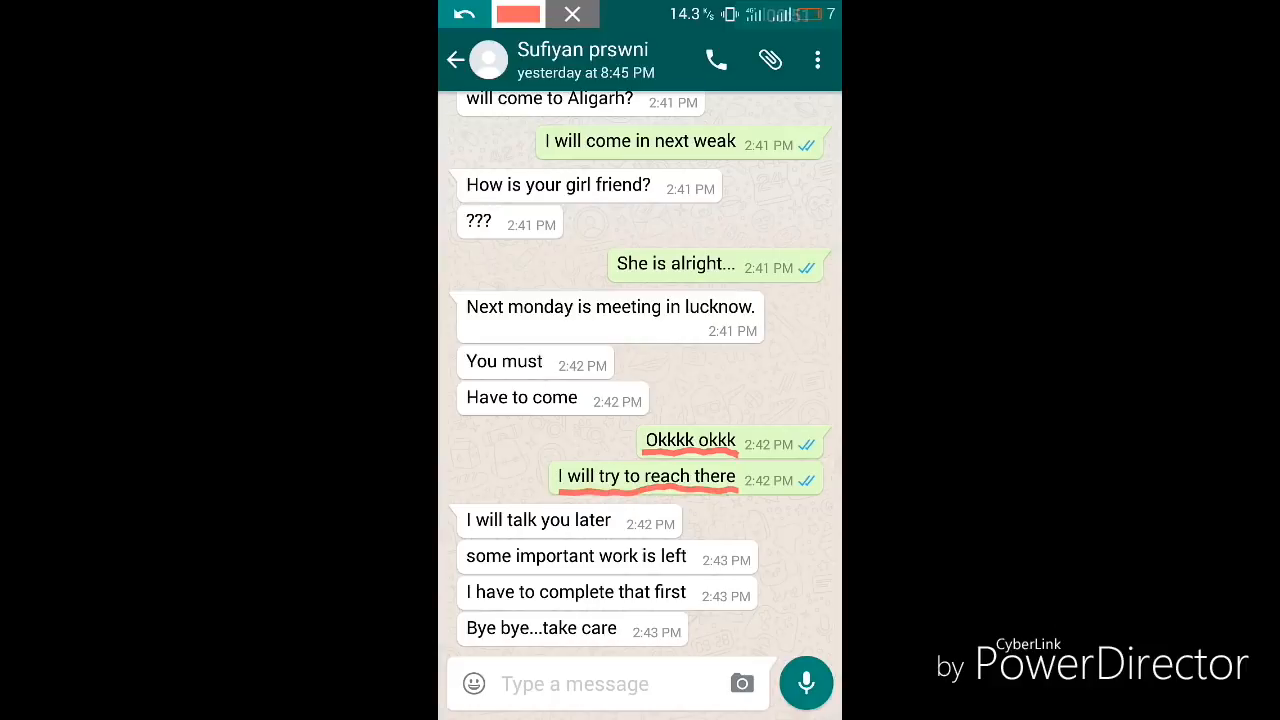
pyautogui.moveTo(505, 532)
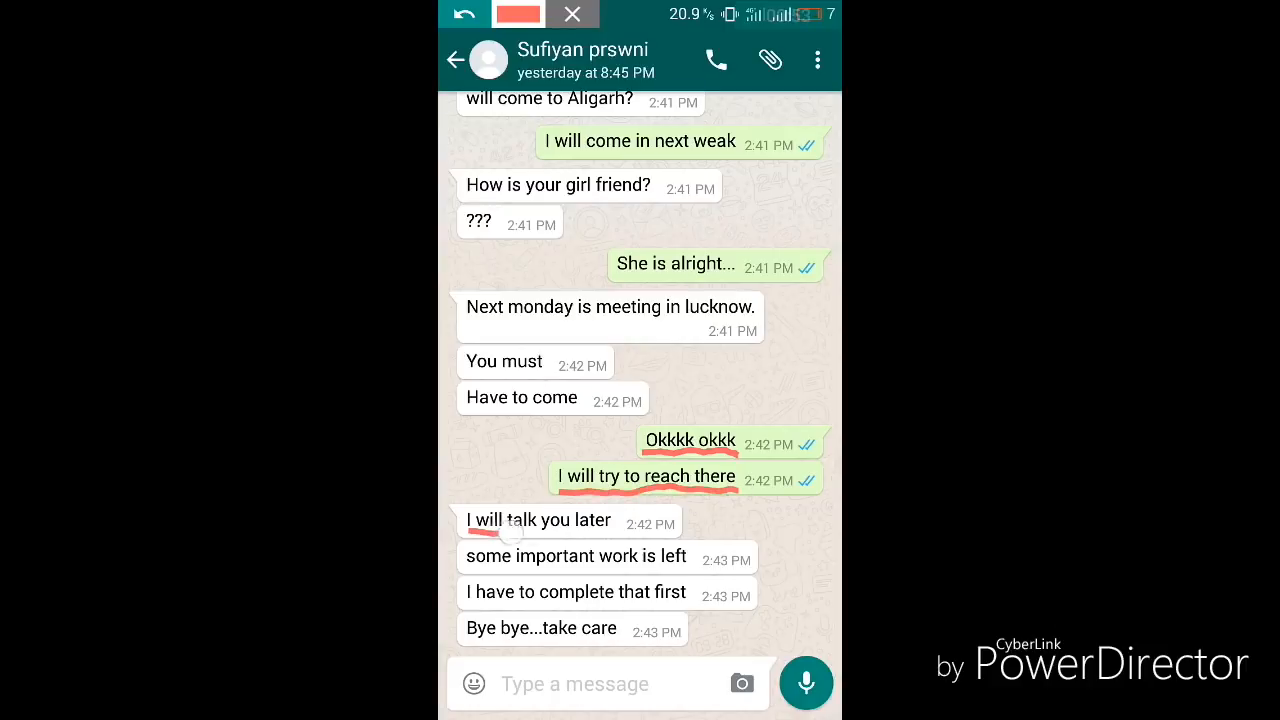
pyautogui.moveTo(490, 525); pyautogui.dragTo(625, 570)
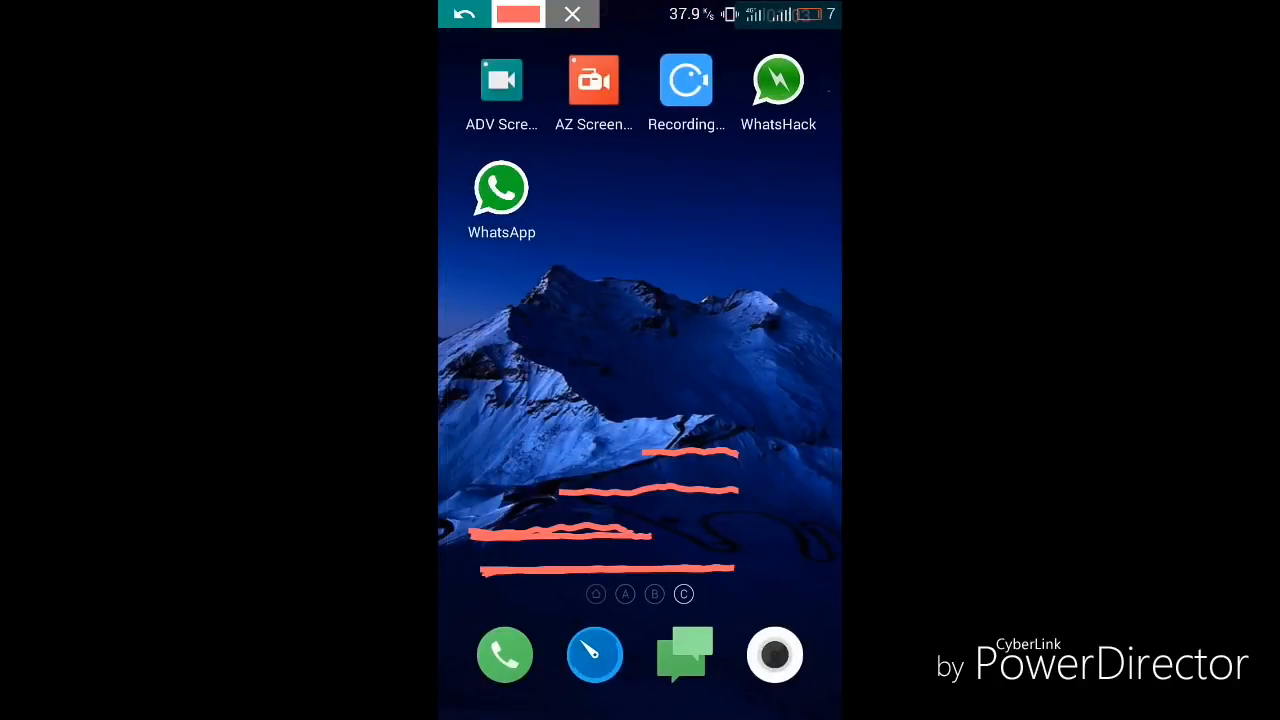
pyautogui.click(572, 14)
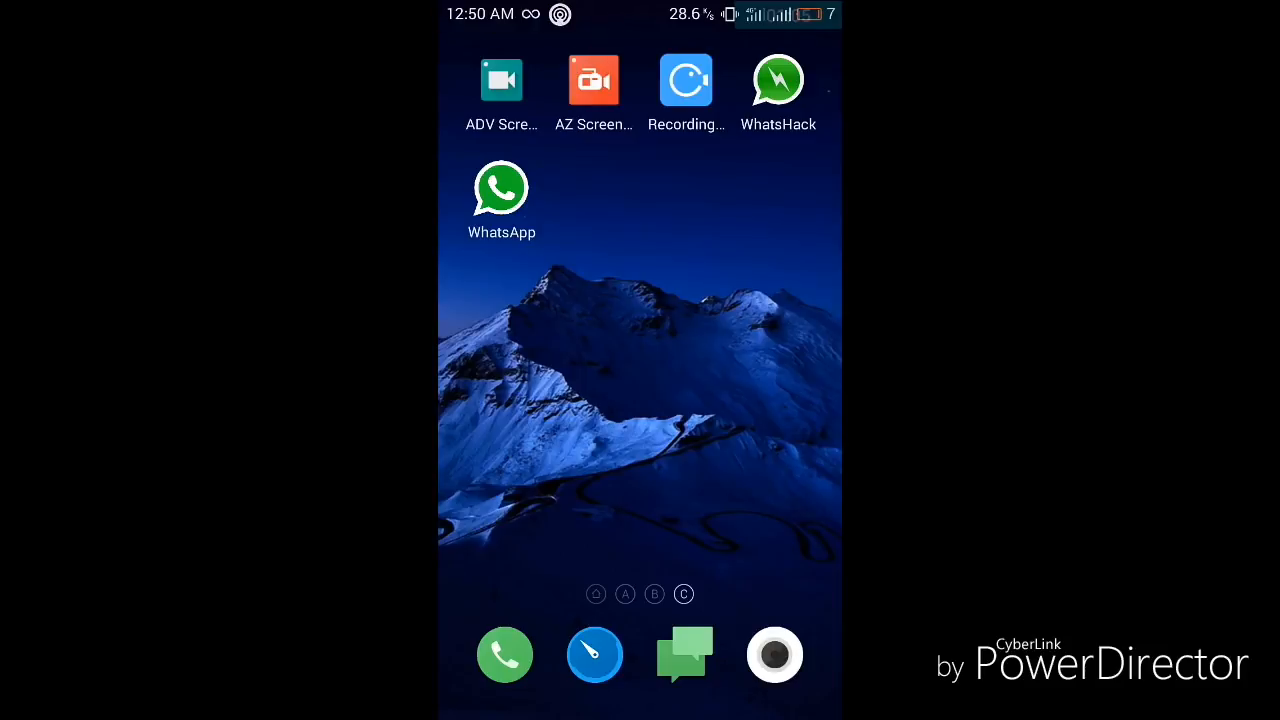
pyautogui.click(778, 80)
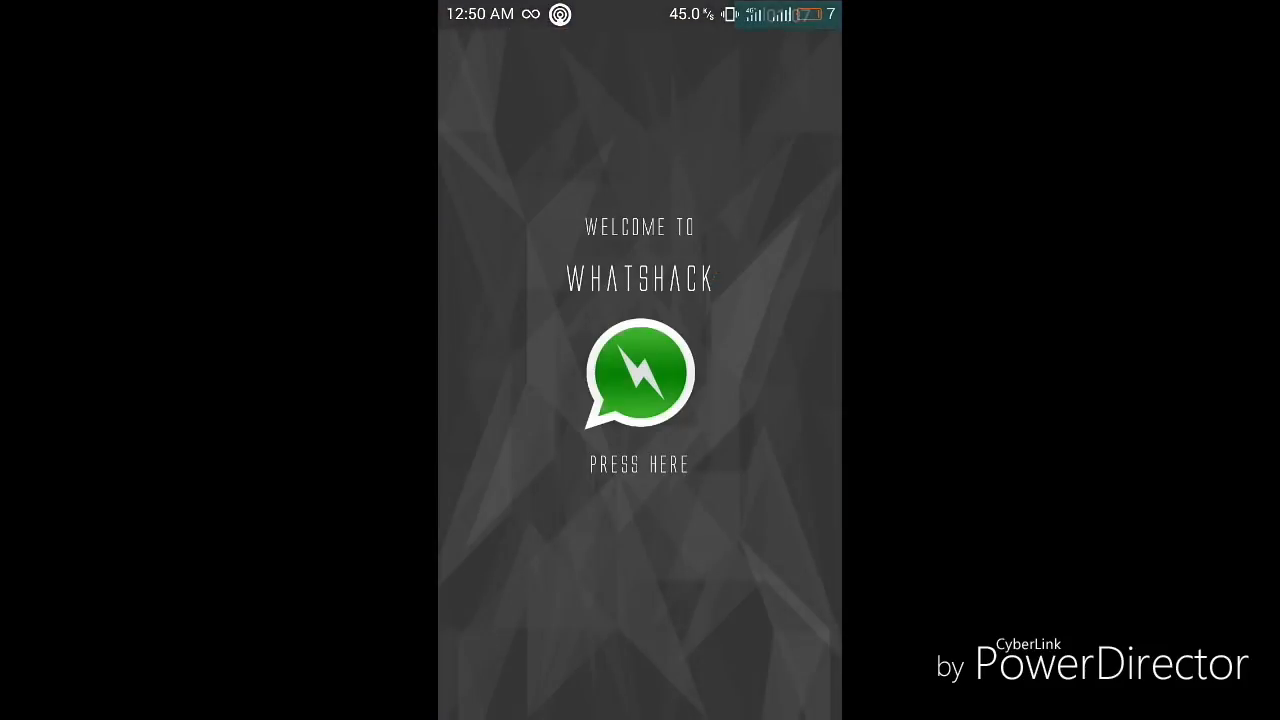
pyautogui.click(640, 375)
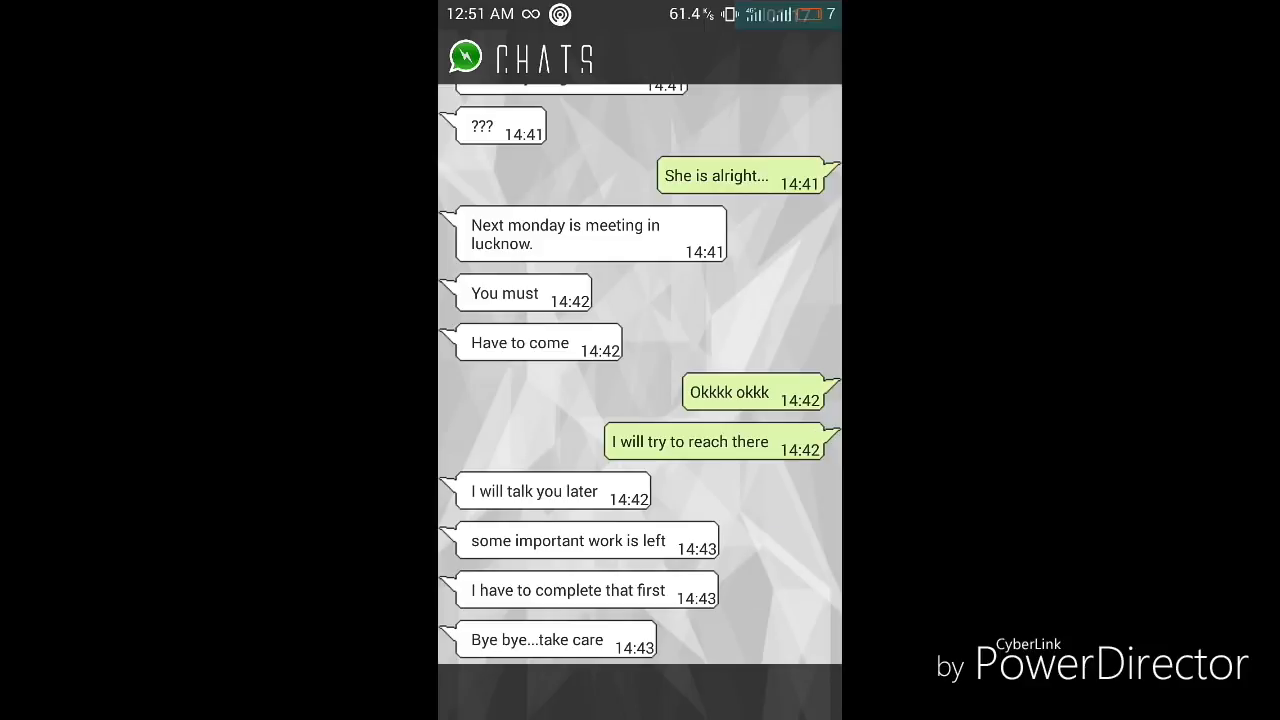
pyautogui.moveTo(640, 14); pyautogui.dragTo(640, 400)
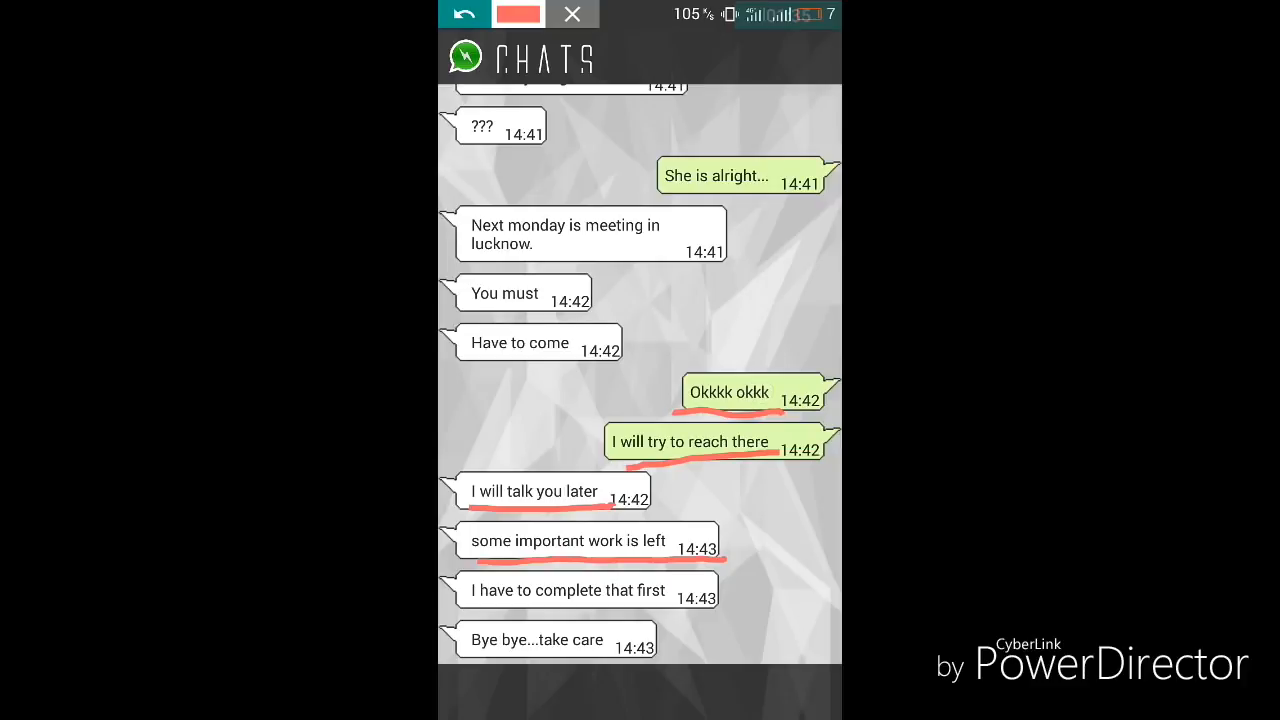
pyautogui.click(754, 392)
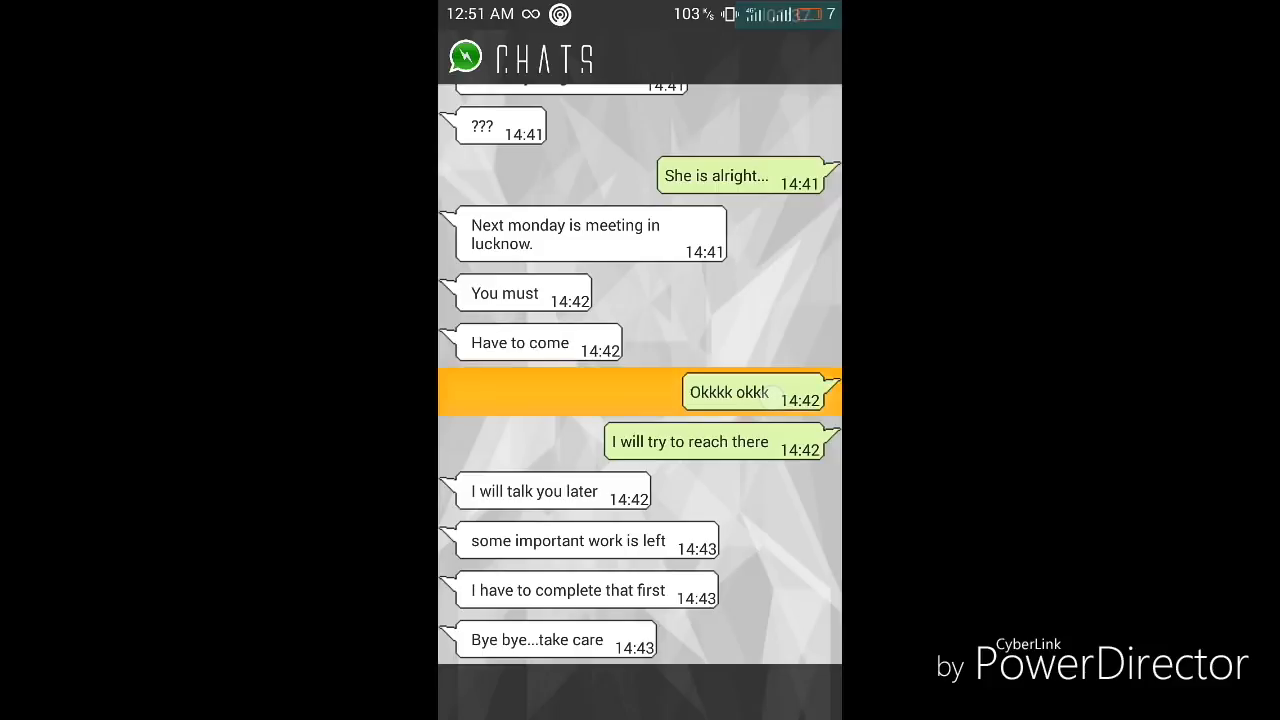
# - Rewrite 'Okkkk okkk' as 'no no' and a sent message as 'i cant reach...you have to manage every thing...'
pyautogui.click(745, 391)
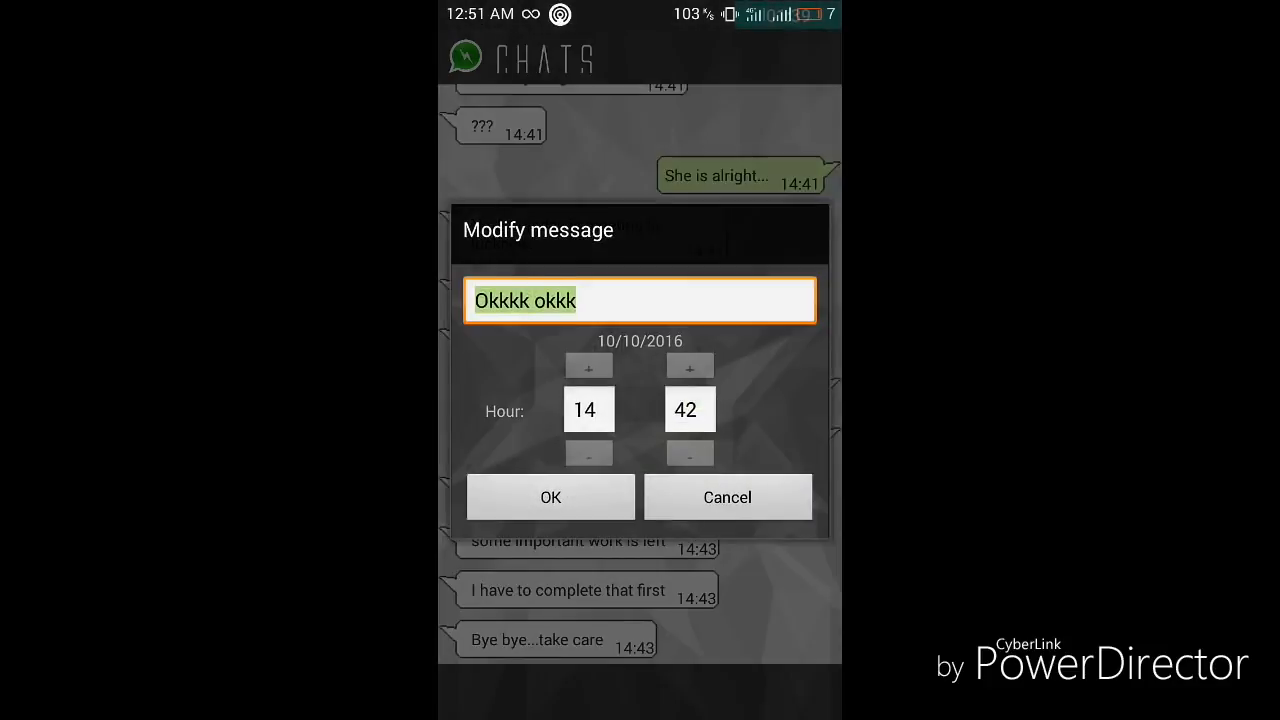
pyautogui.click(640, 300)
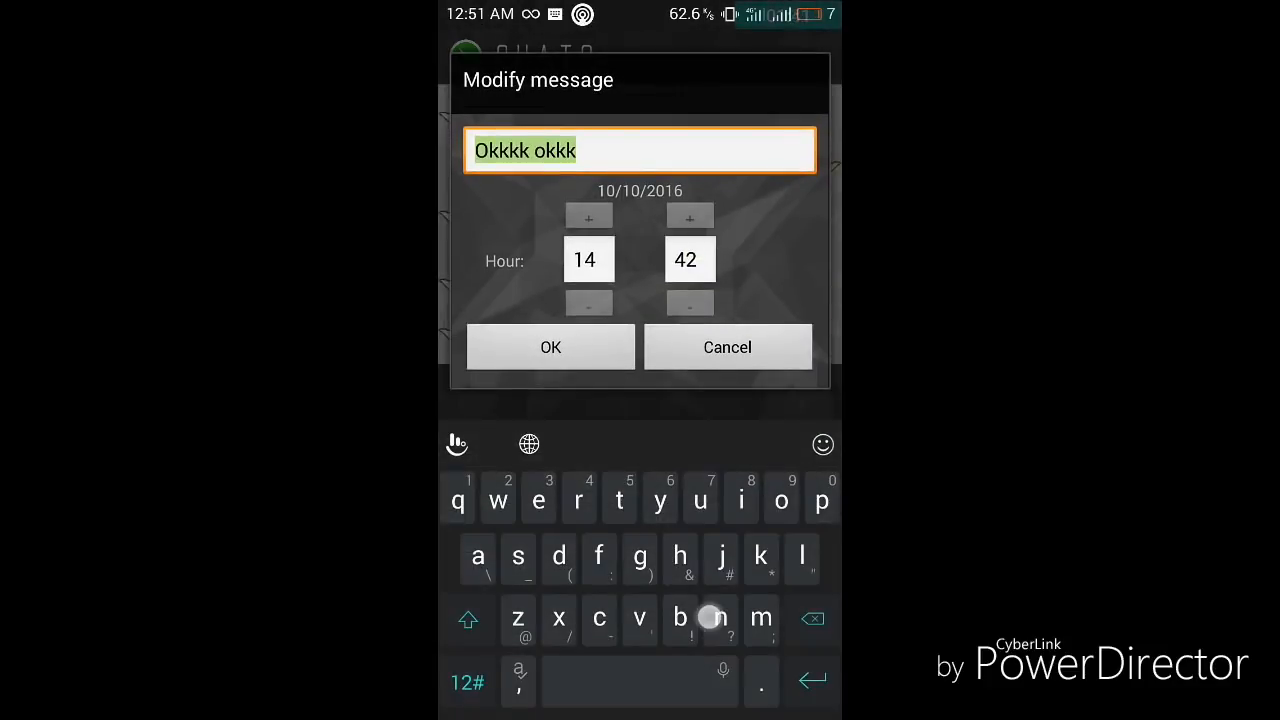
pyautogui.write('no no')
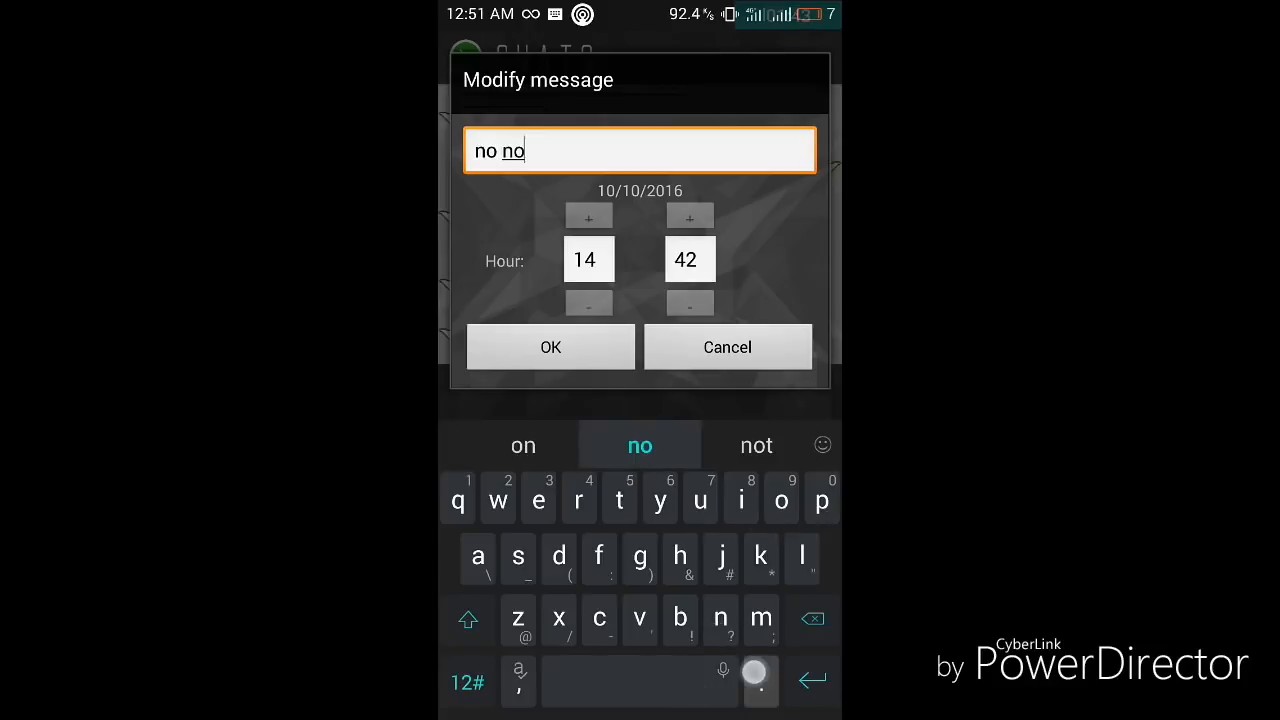
pyautogui.click(550, 347)
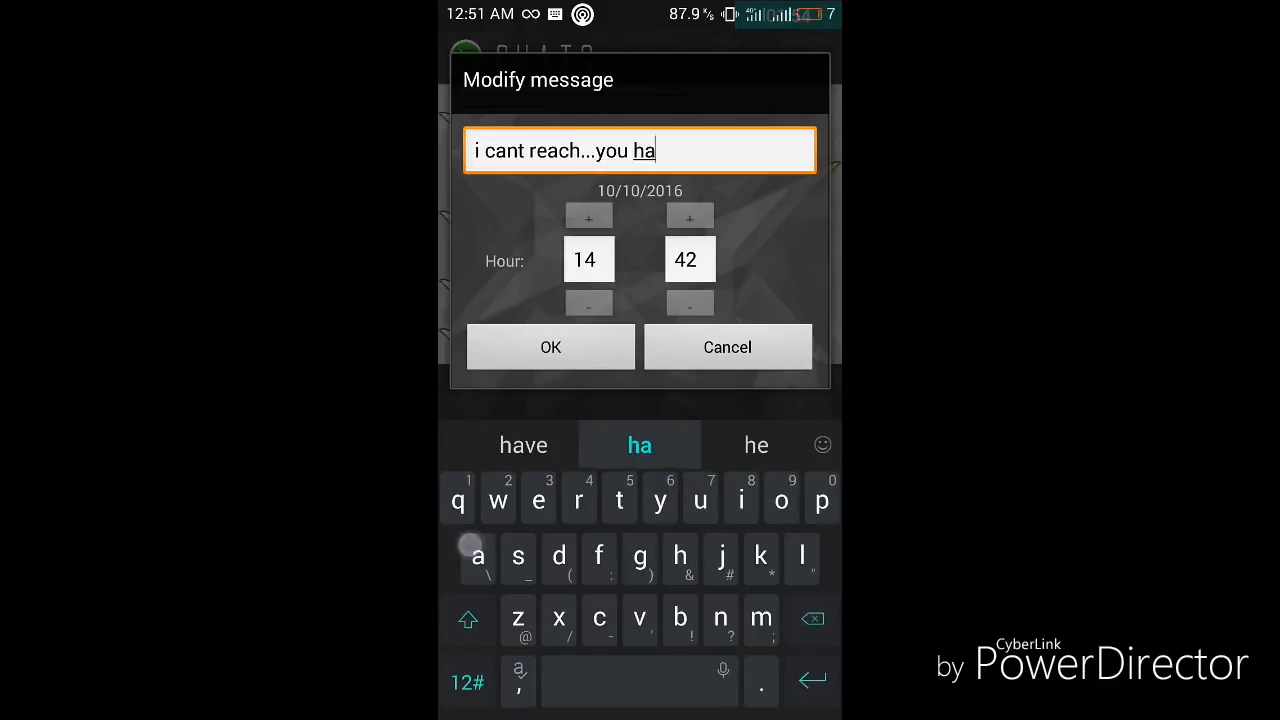
pyautogui.click(761, 619)
pyautogui.write('ve to manage every thing...')
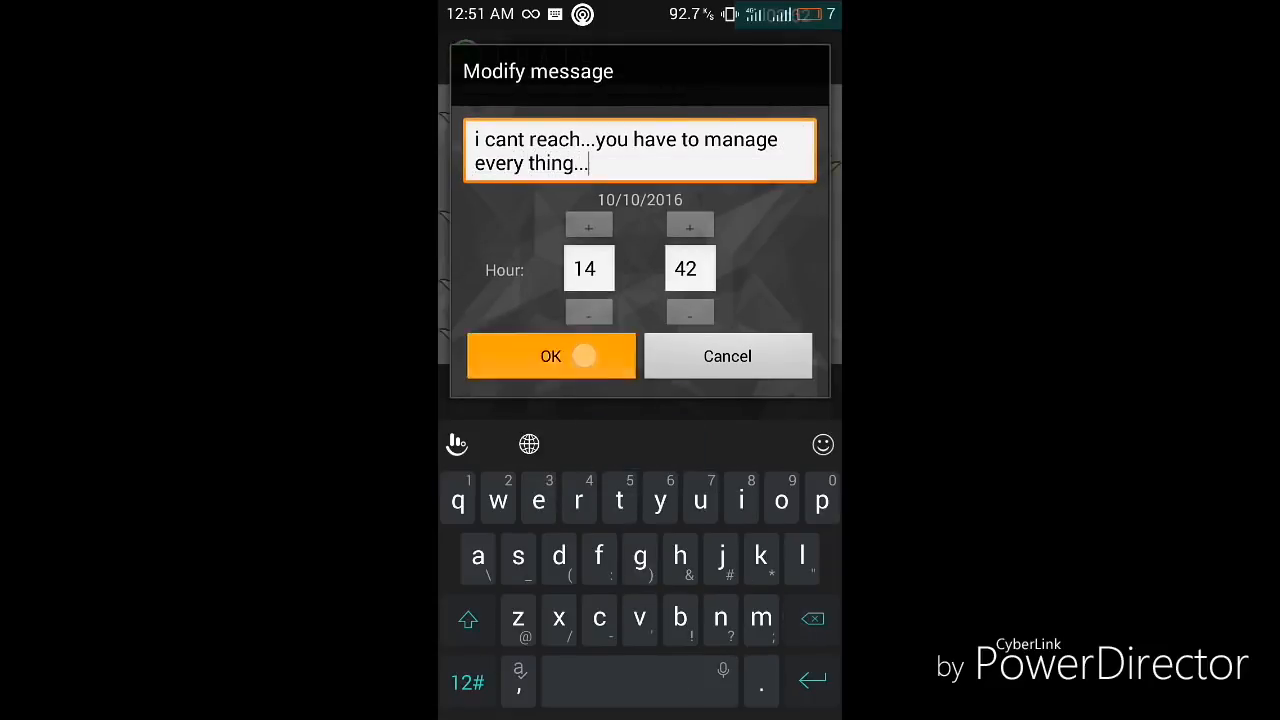
pyautogui.click(550, 356)
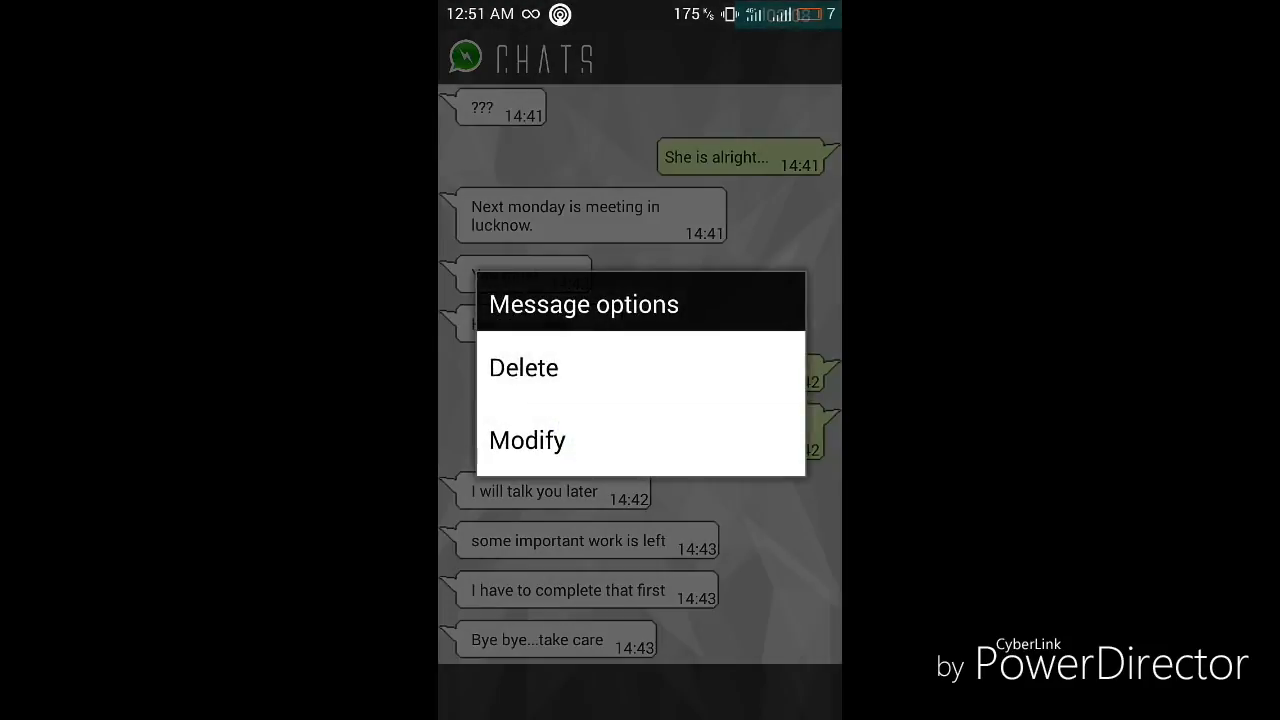
# - Change the received 'I will talk you later' to 'i will not care....'
pyautogui.click(527, 440)
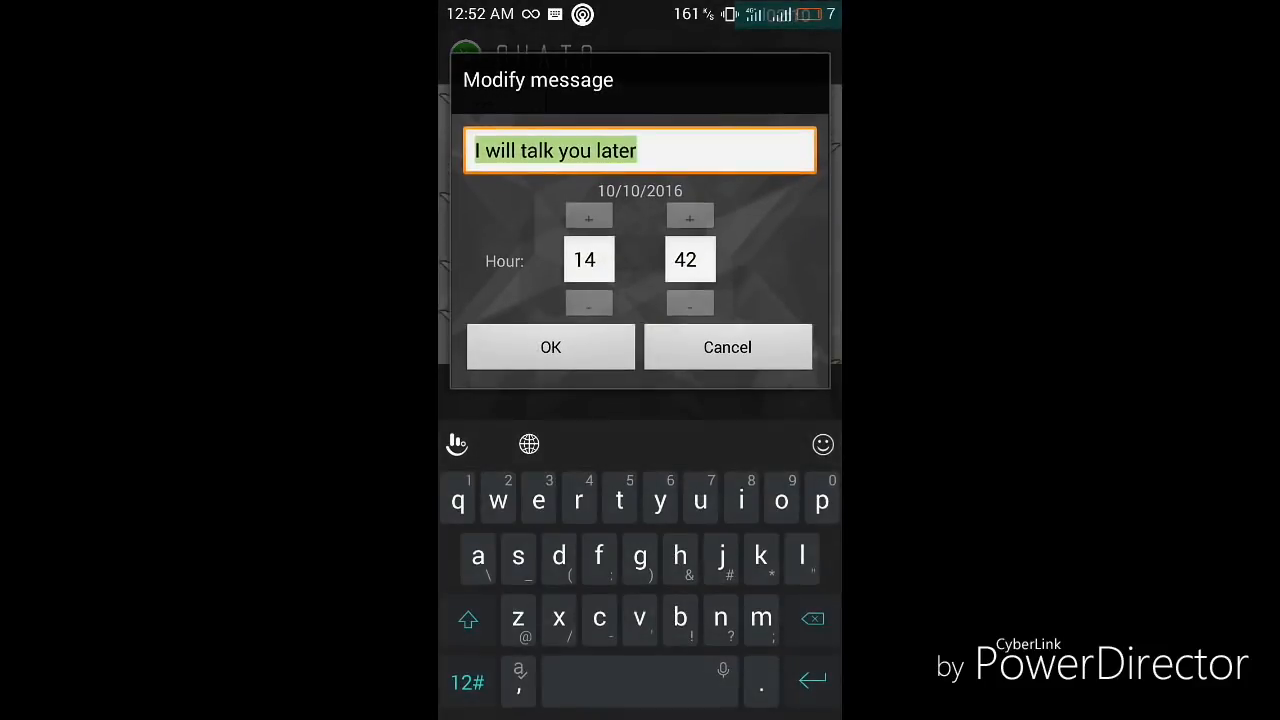
pyautogui.click(498, 499)
pyautogui.write('i will not care')
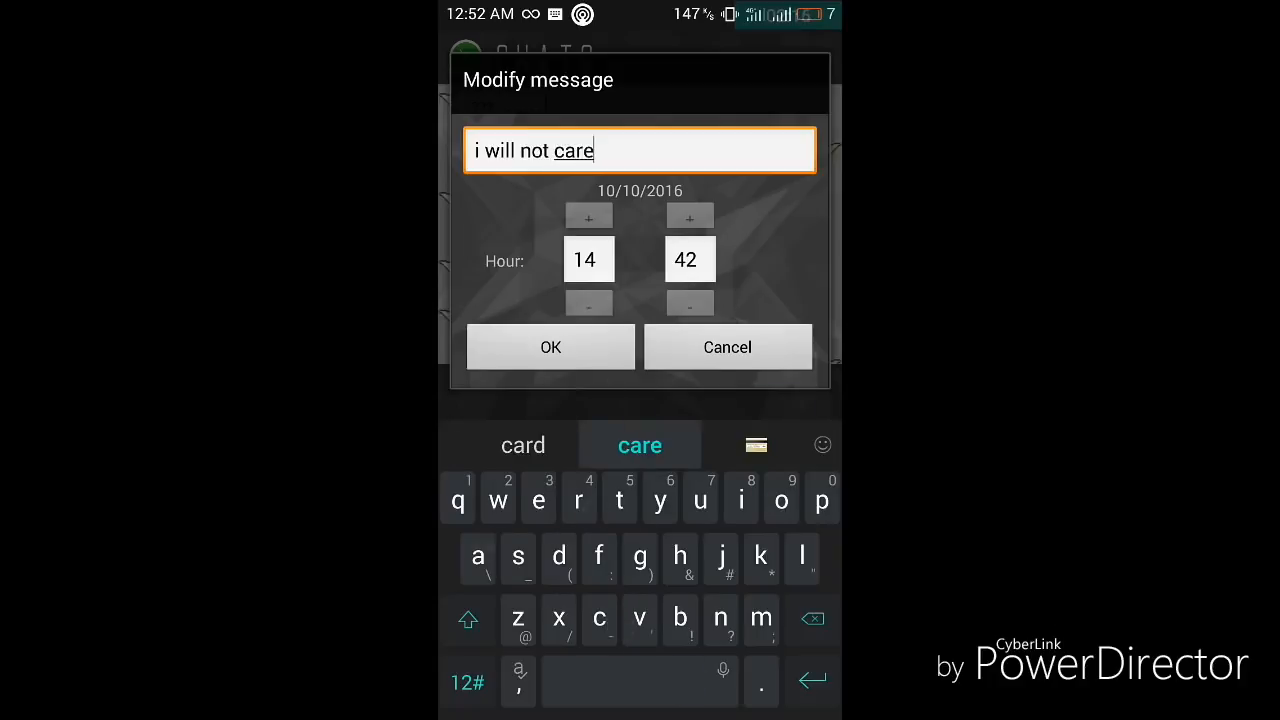
pyautogui.click(639, 445)
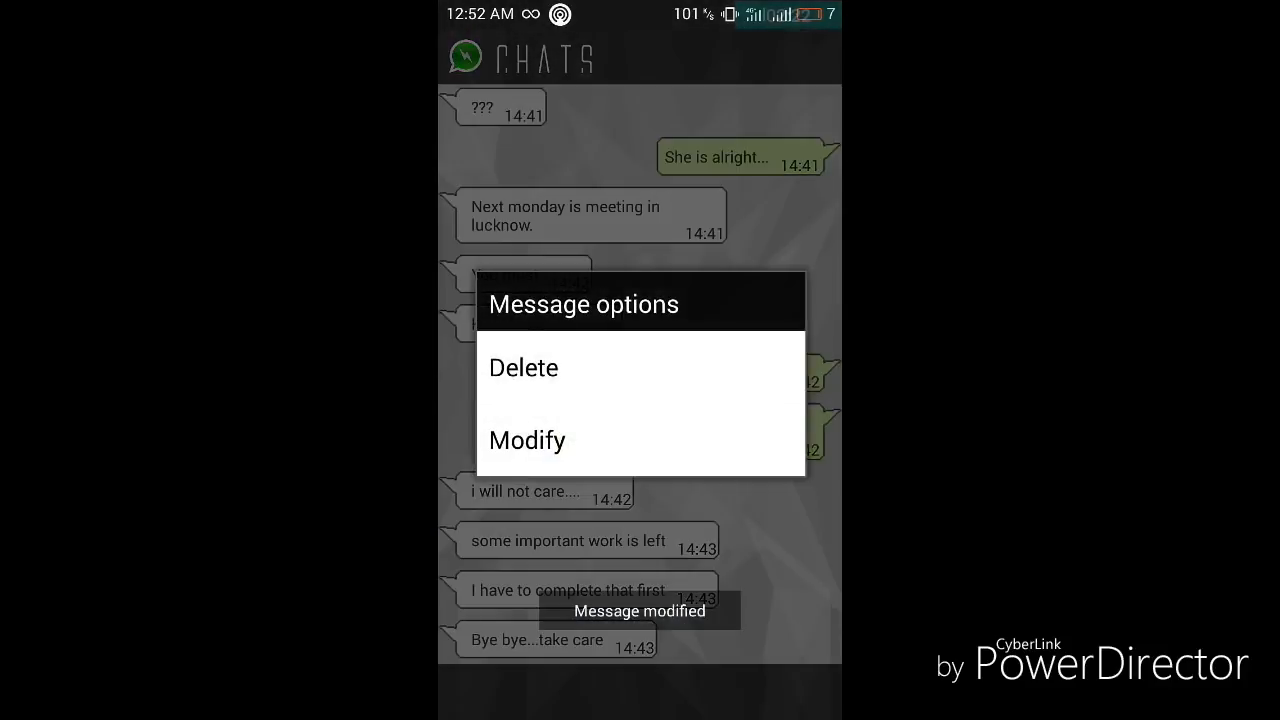
pyautogui.click(527, 440)
pyautogui.write('you must come other wise i will be')
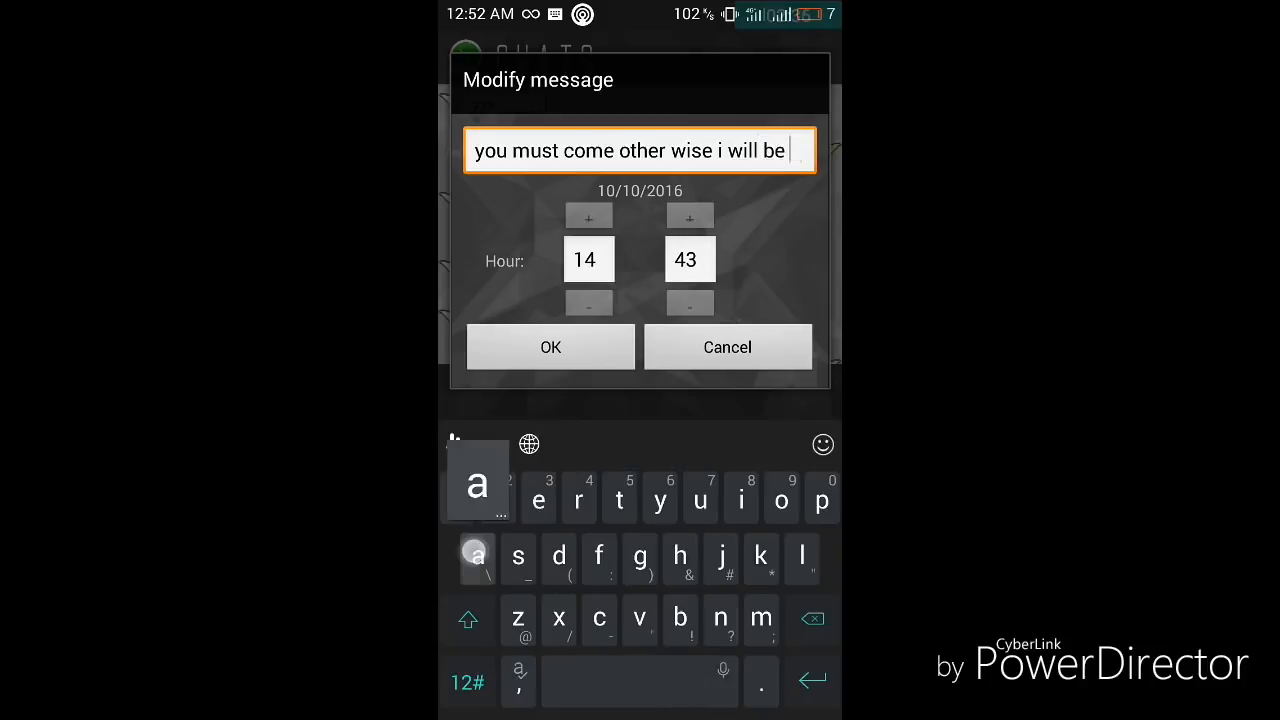
# - Finish 'you must come other wise i will be angry with you...', fix the typo, and save
pyautogui.write('angry with yoy...')
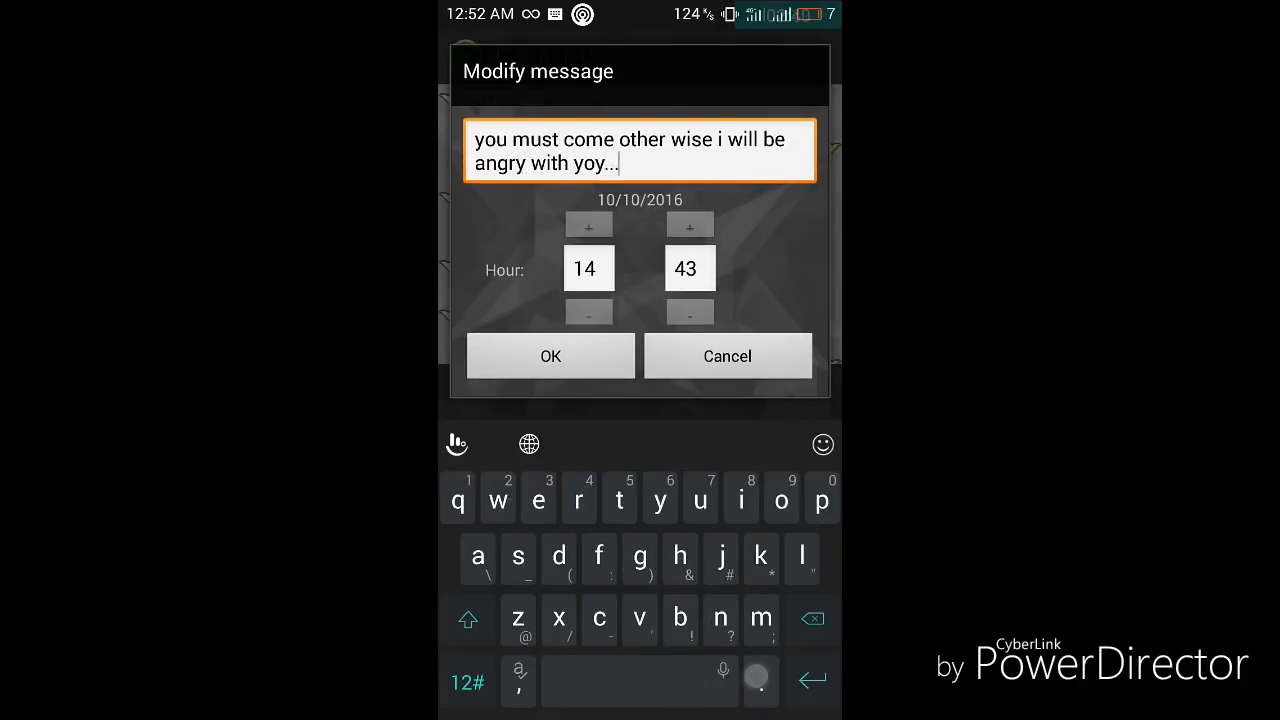
pyautogui.click(639, 445)
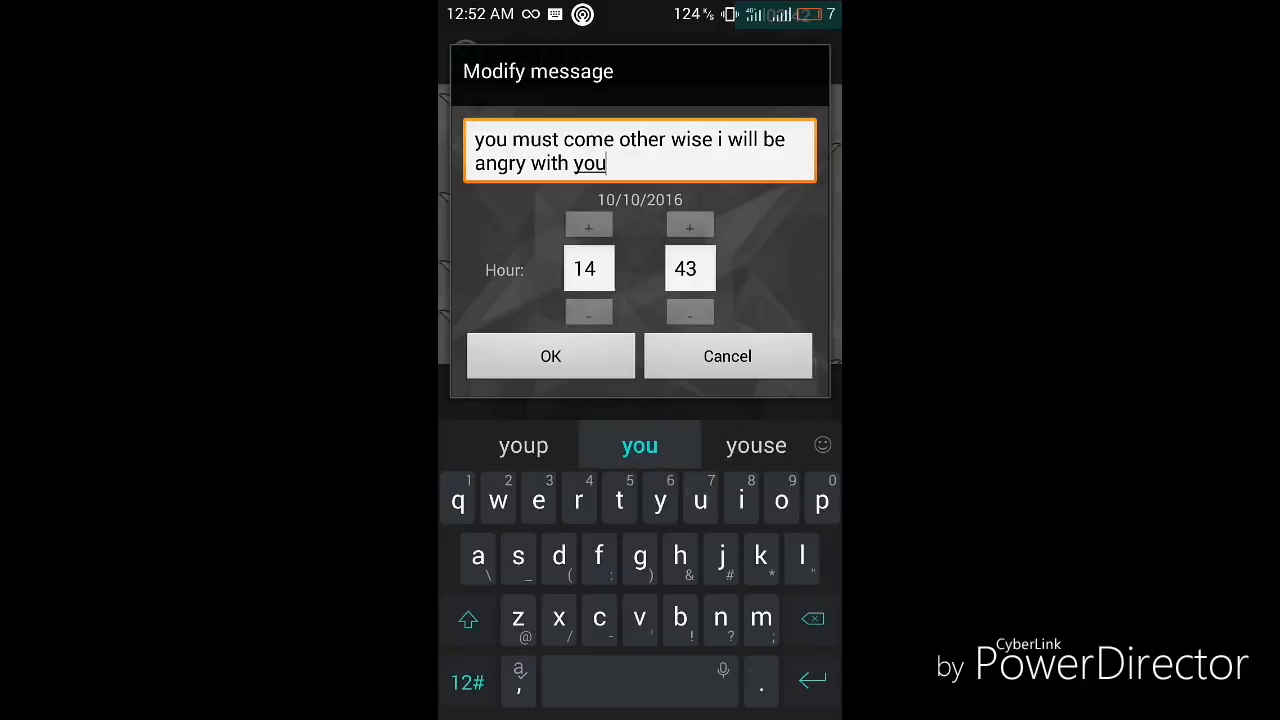
pyautogui.click(550, 356)
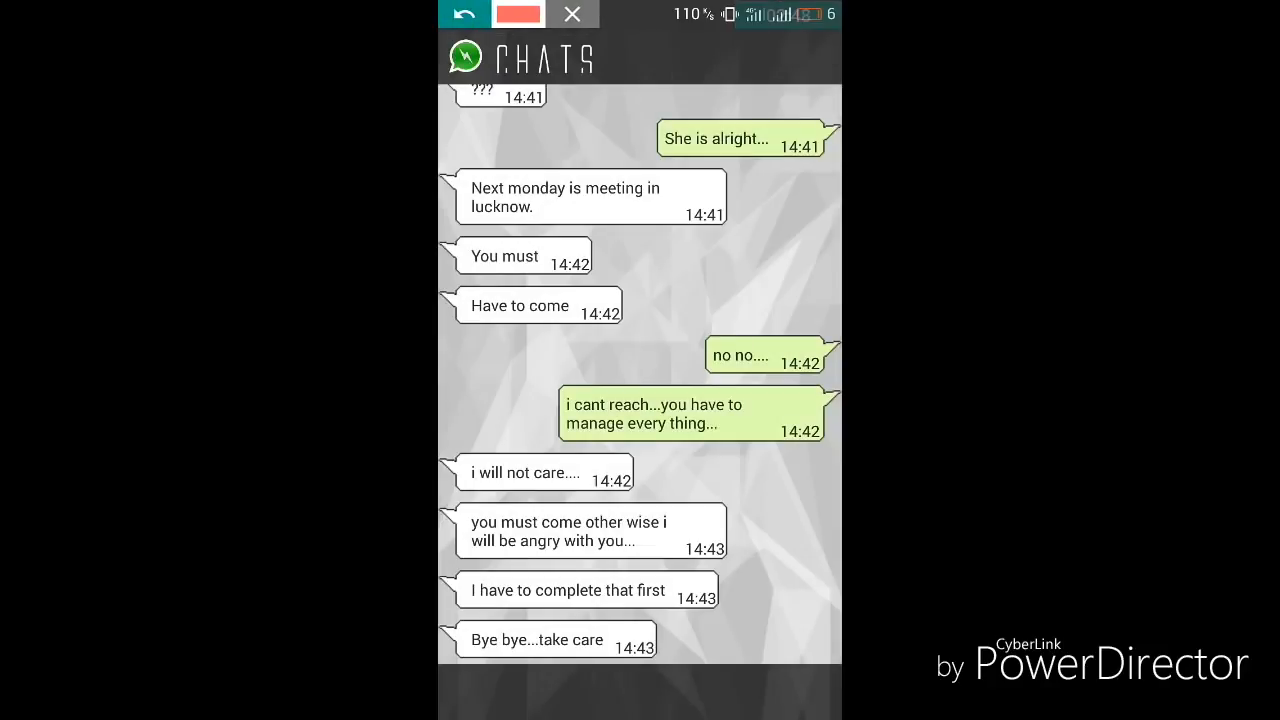
pyautogui.moveTo(685, 383); pyautogui.dragTo(800, 375)
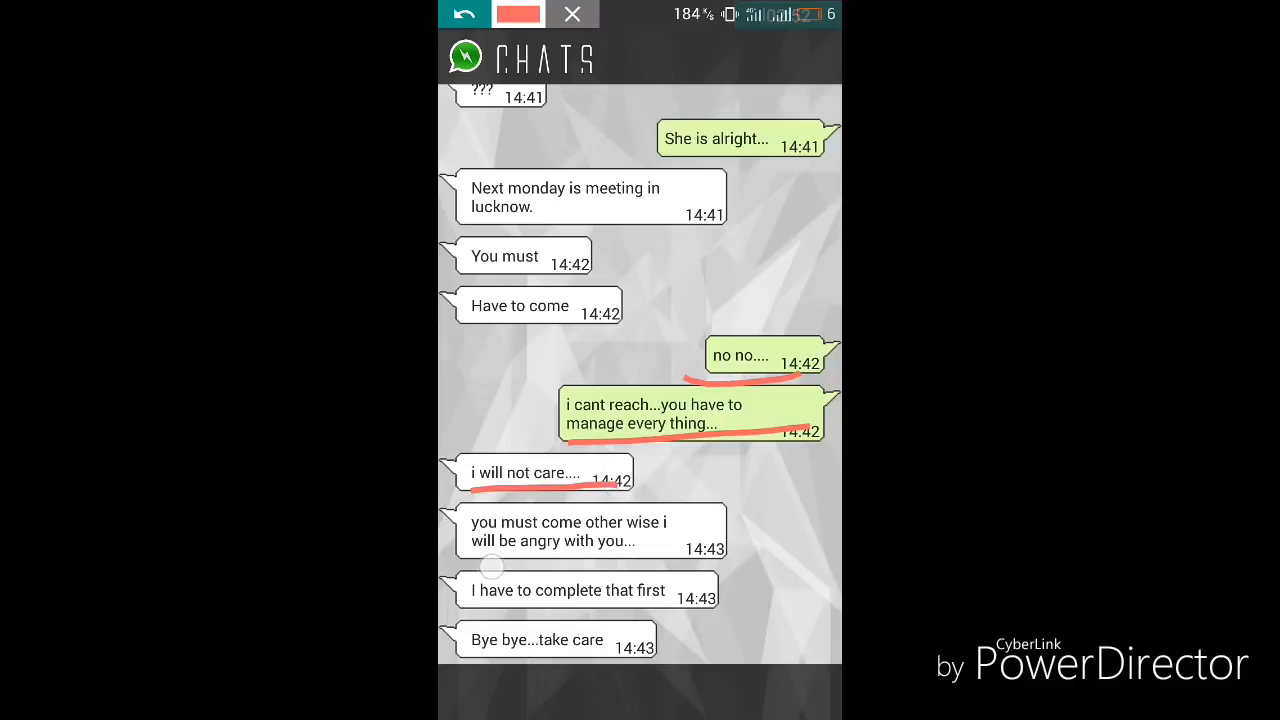
pyautogui.click(462, 14)
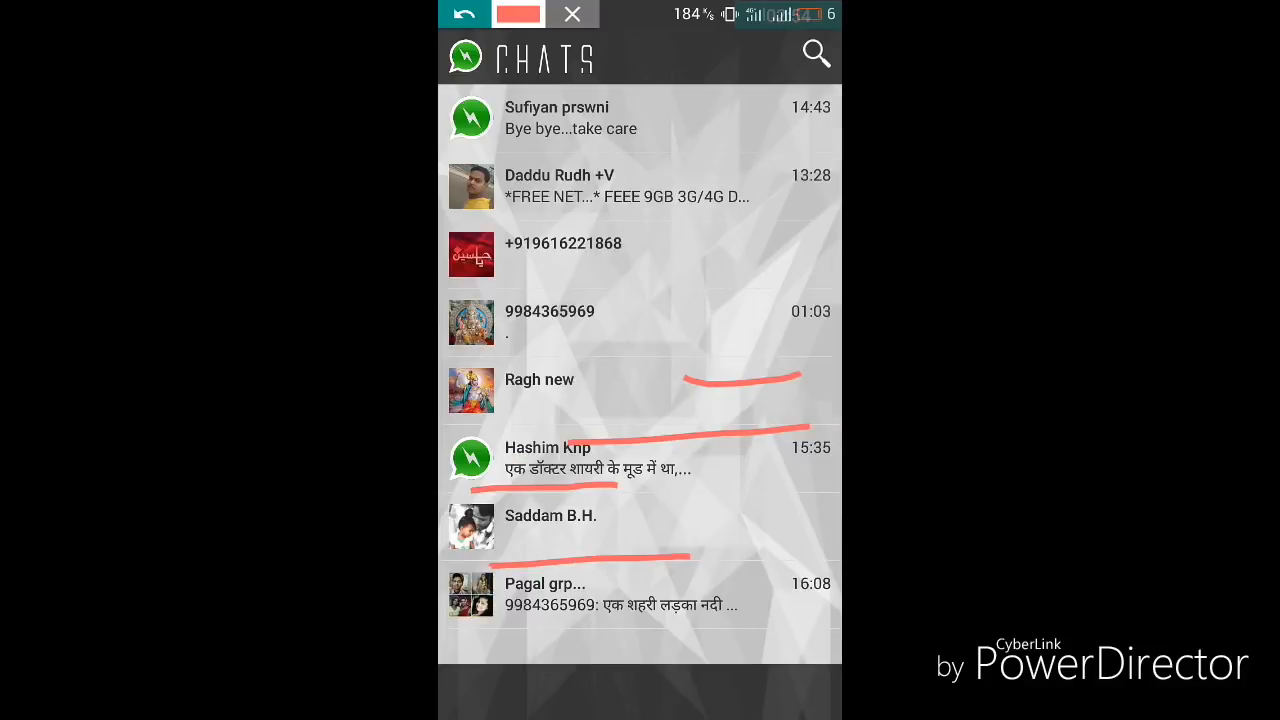